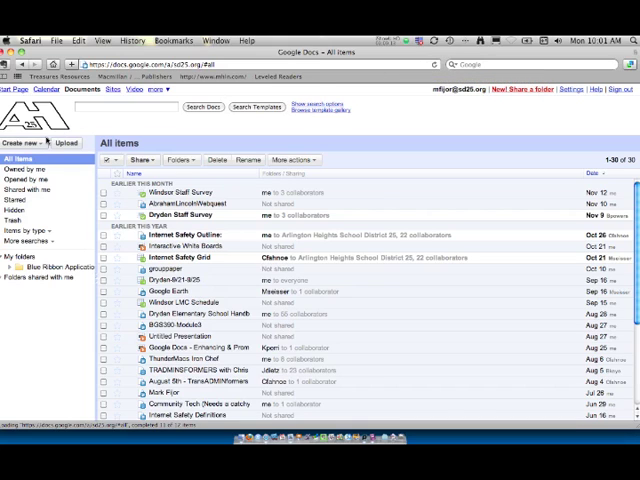
Start a new blank spreadsheet from the Google Docs Create new menu
left_click(25, 142)
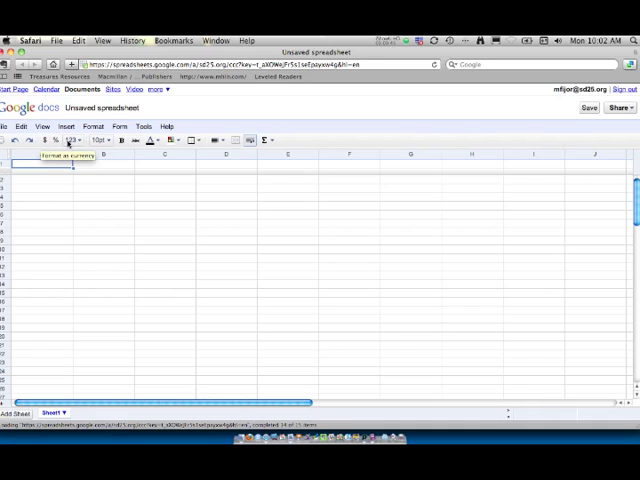
mouse_move(75, 140)
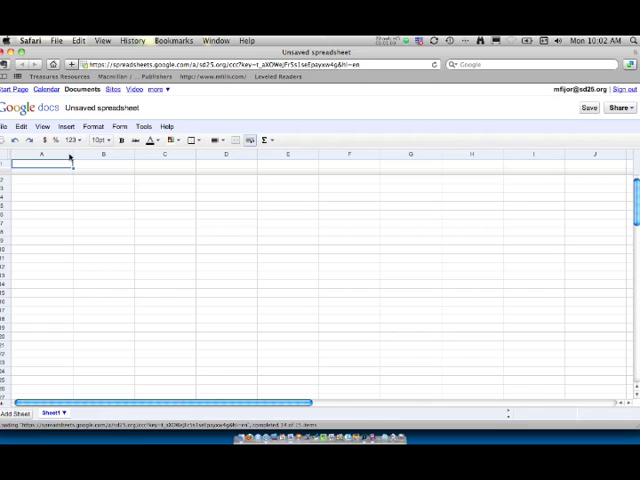
Fill the header row with Percentage, Quiz / 50, Percentage and Overall Percentage
type("5")
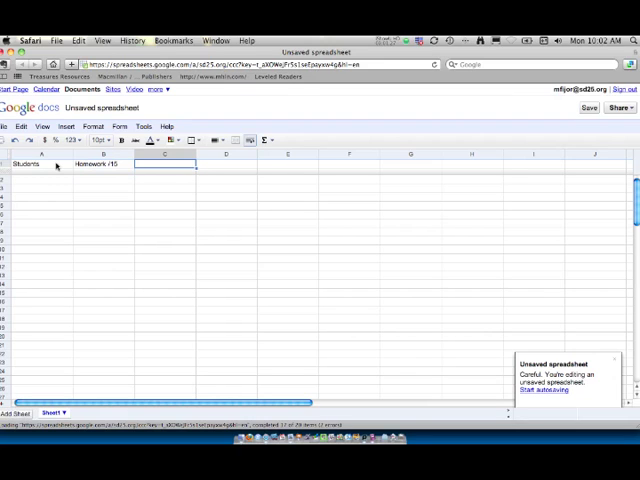
type("Percentage")
left_click(227, 164)
type("Quiz / 50")
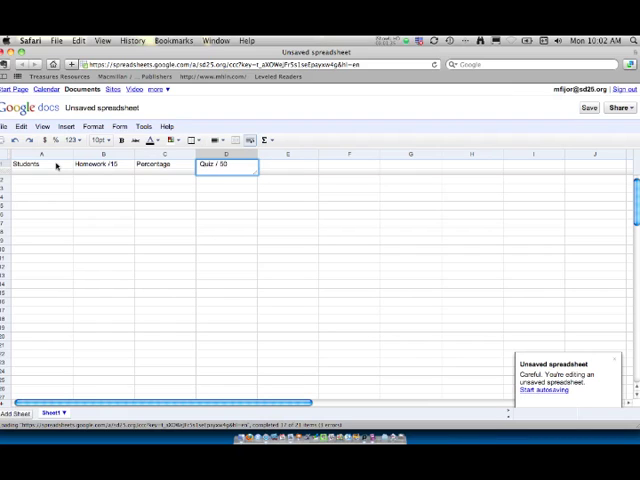
type("Perce")
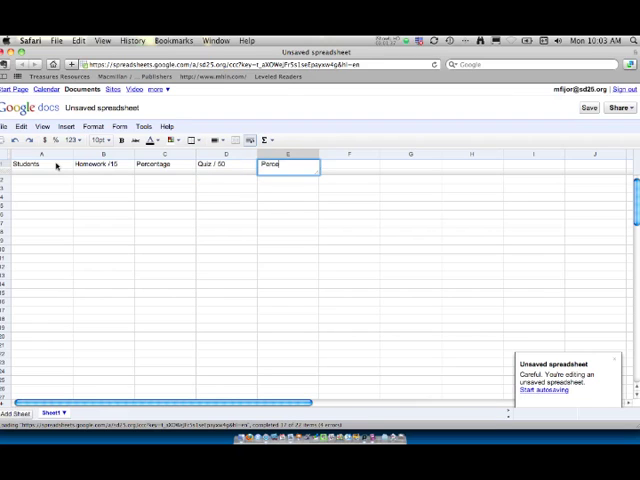
key("Return")
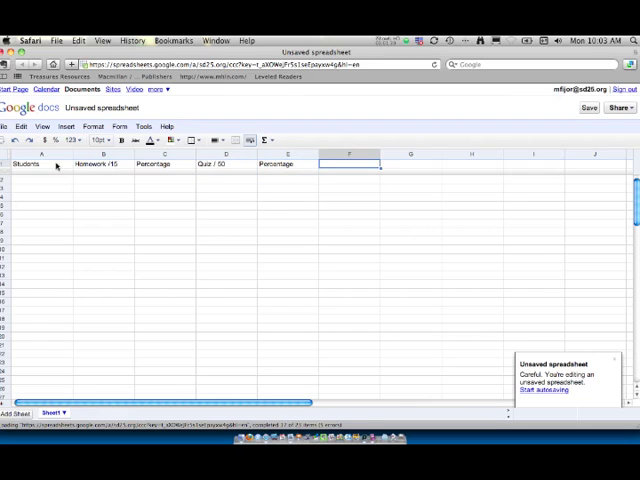
type("Overall Percentage")
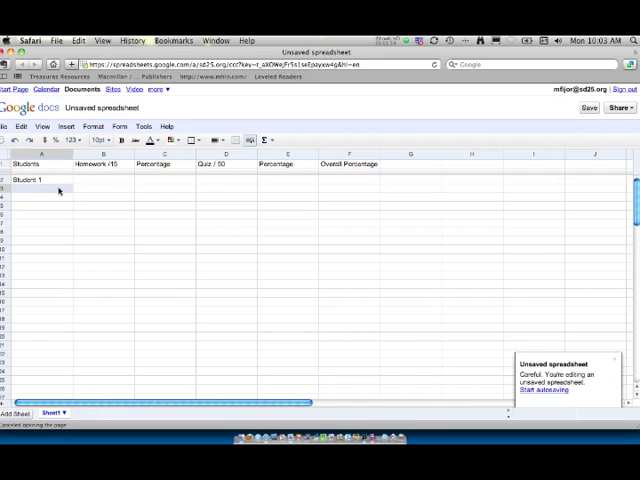
Enter Student 1, Student 2 and Student 3 in cells A2 to A4
type("Stud")
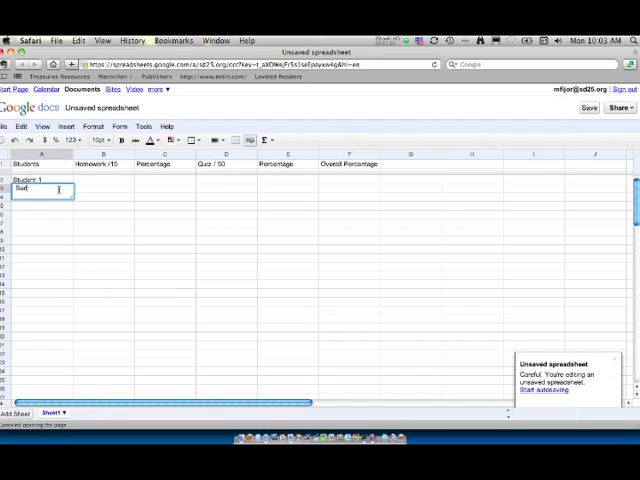
type("Student 2")
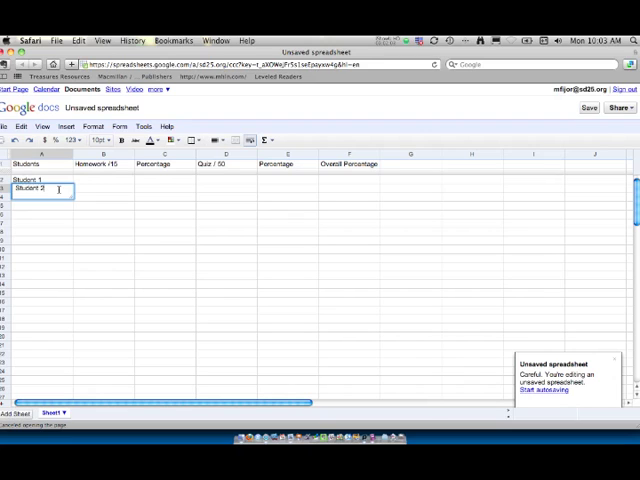
type("Student 3")
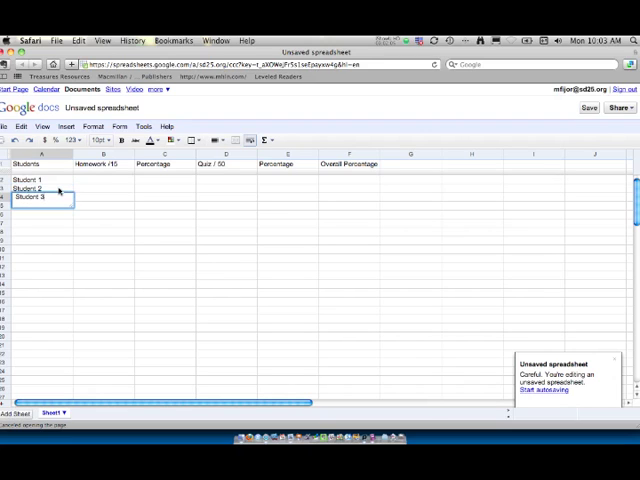
left_click(40, 197)
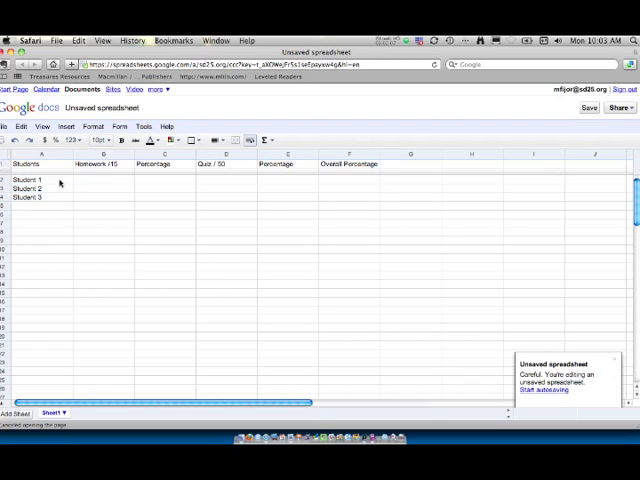
Select A2:A4 and autofill the names down to Student 14 in row 15
left_click_drag(40, 181, 40, 197)
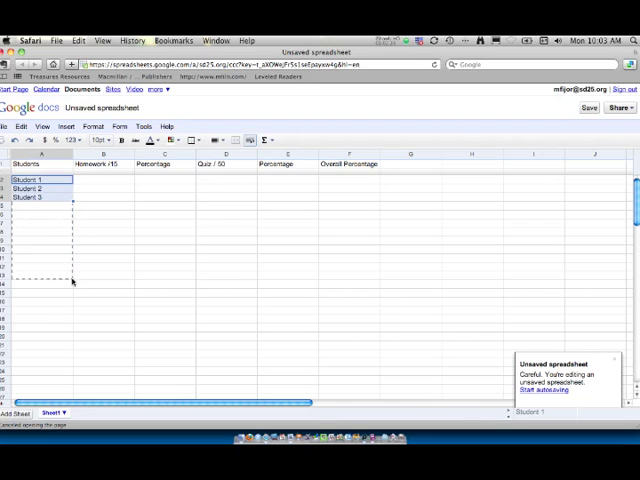
left_click_drag(40, 196, 40, 295)
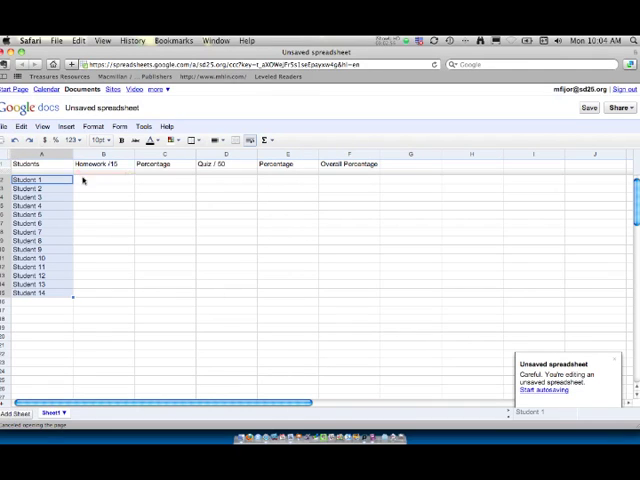
Enter homework 13 and quiz 43 for Student 1, and 8 and 35 for Student 2
left_click(103, 179)
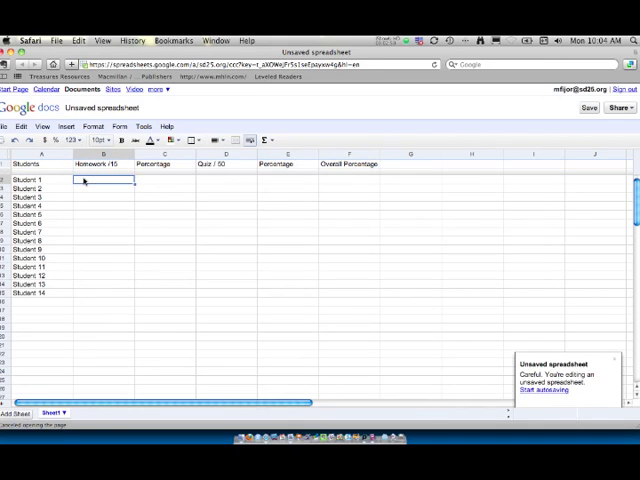
type("13")
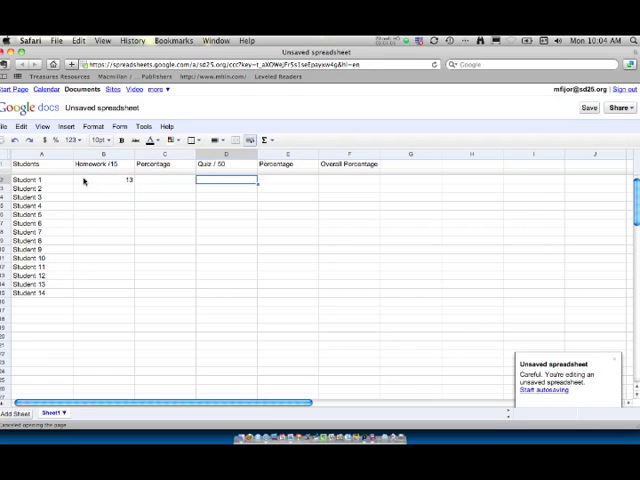
type("43")
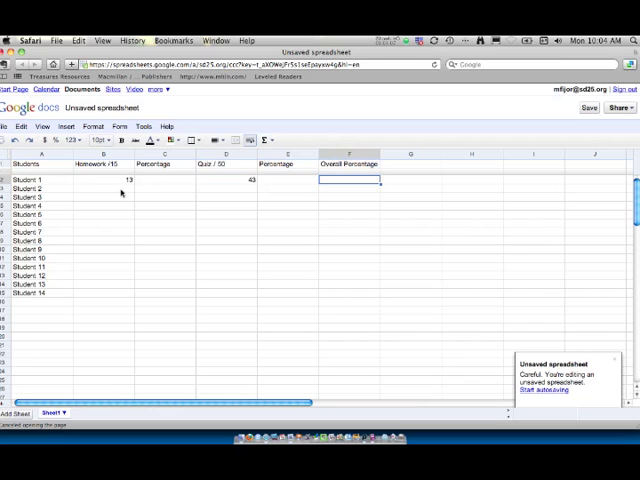
left_click(105, 190)
type("8")
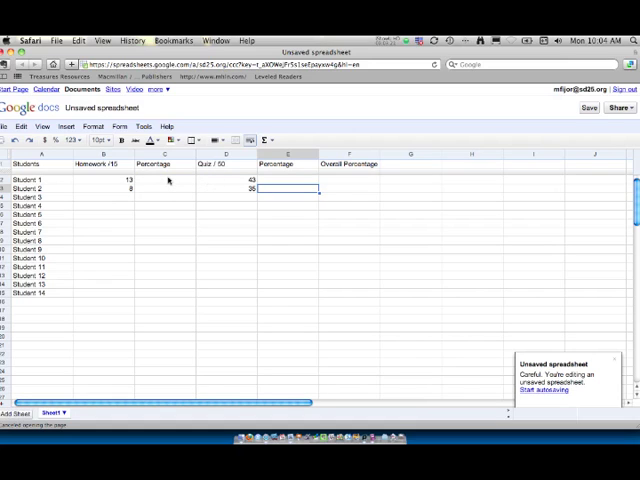
left_click(163, 181)
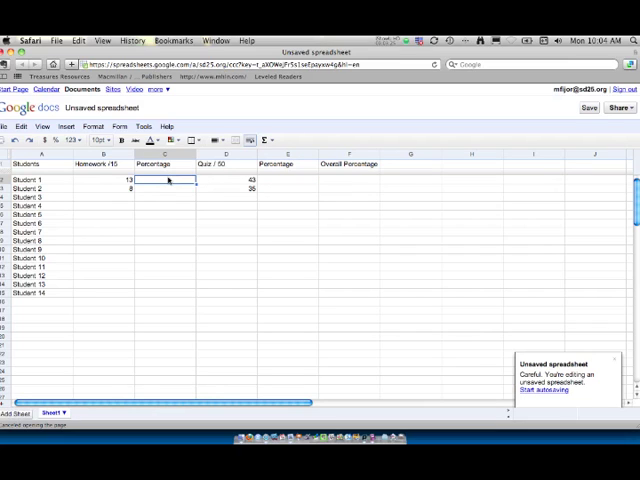
Put =B2/15 in C2, fill it down column C, and add Students 3–4 homework scores
type("=")
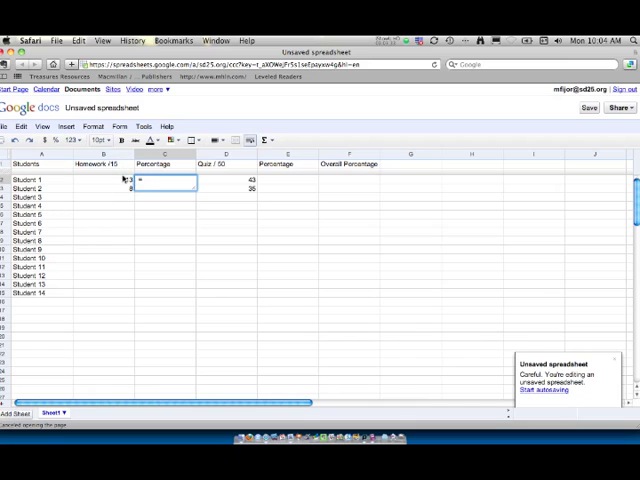
type("b2")
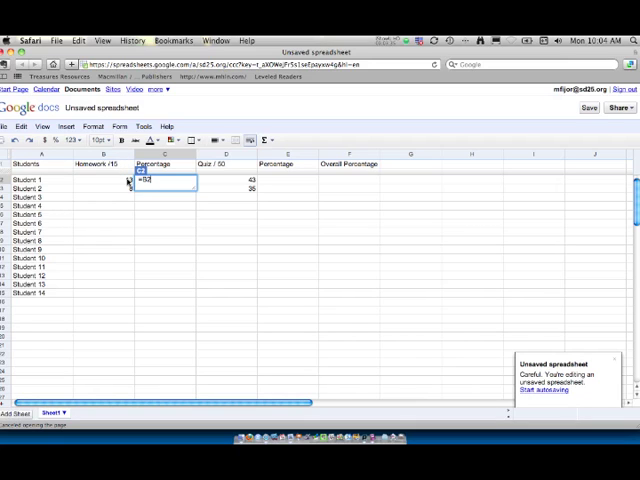
type("/15")
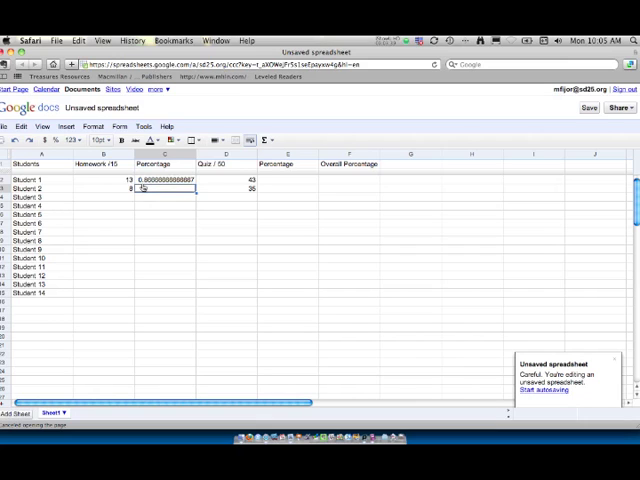
left_click(163, 179)
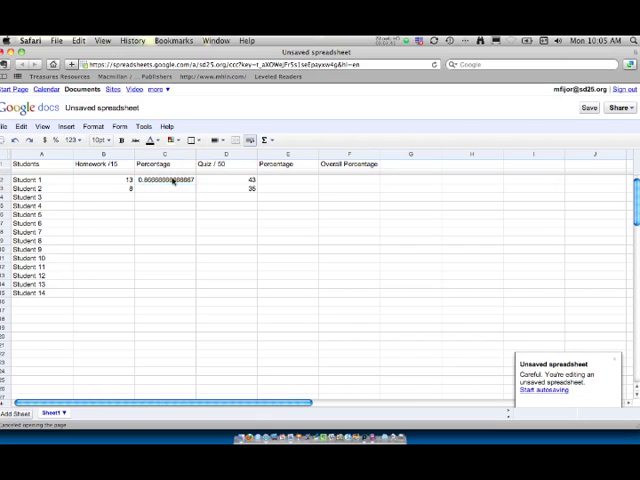
left_click(165, 187)
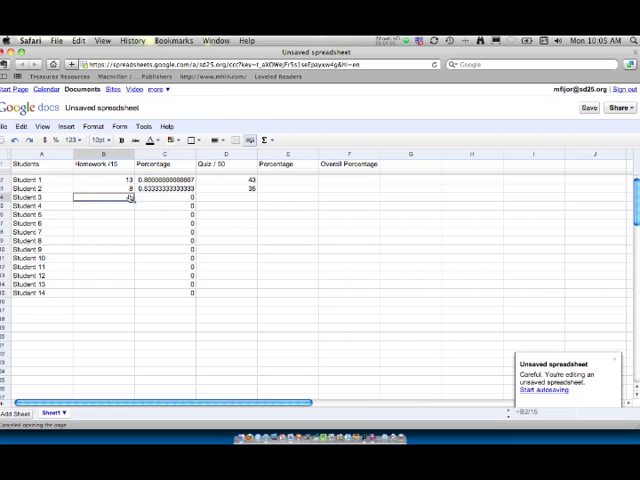
type("16")
left_click(103, 205)
type("12")
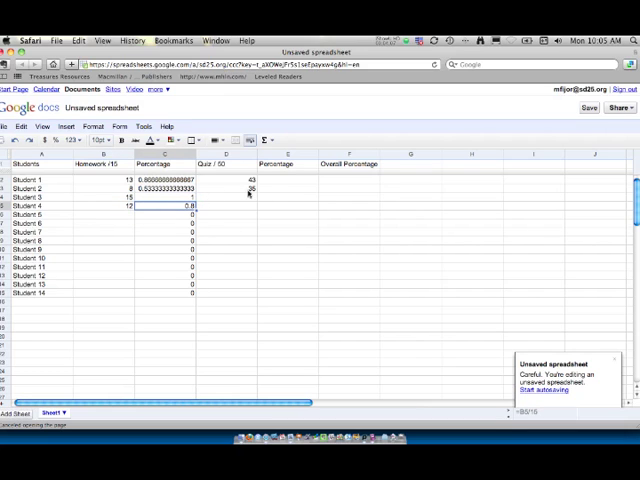
Enter =D2/50 in E2 and fill it down to row 15
left_click(288, 181)
type("=")
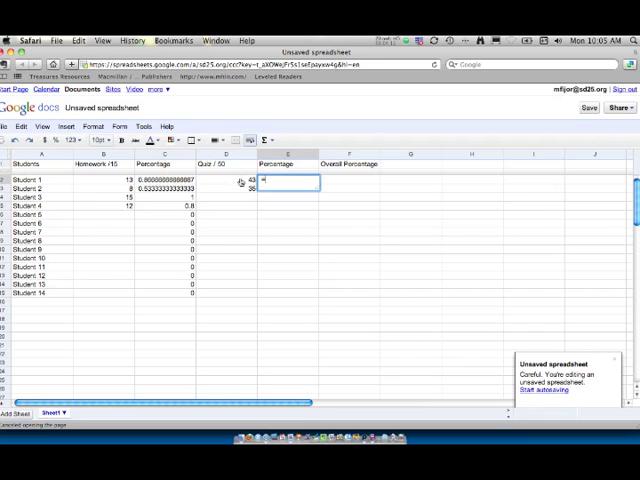
type("D2")
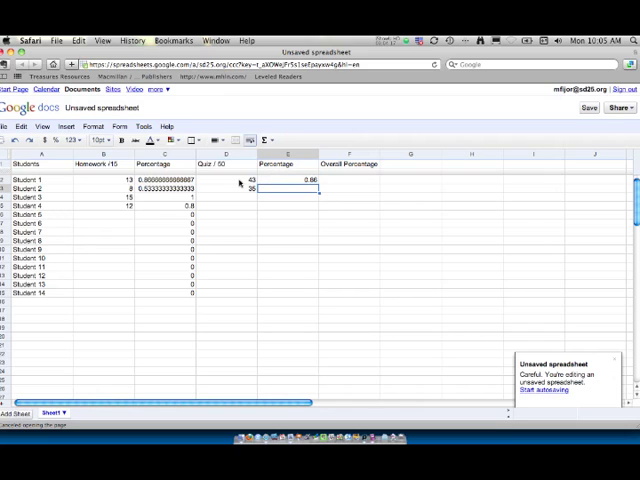
left_click(290, 180)
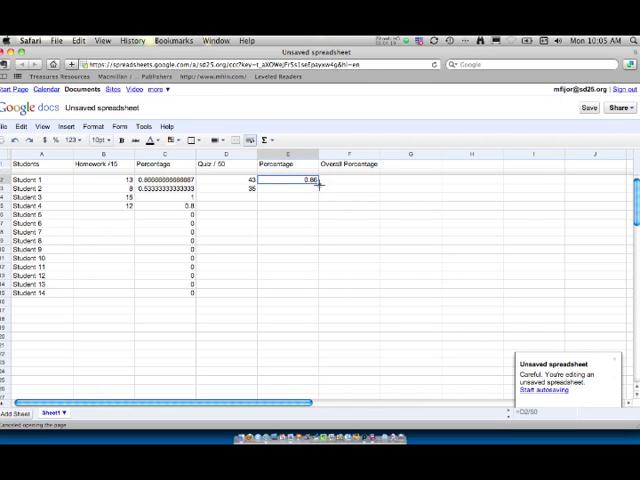
left_click_drag(287, 180, 287, 293)
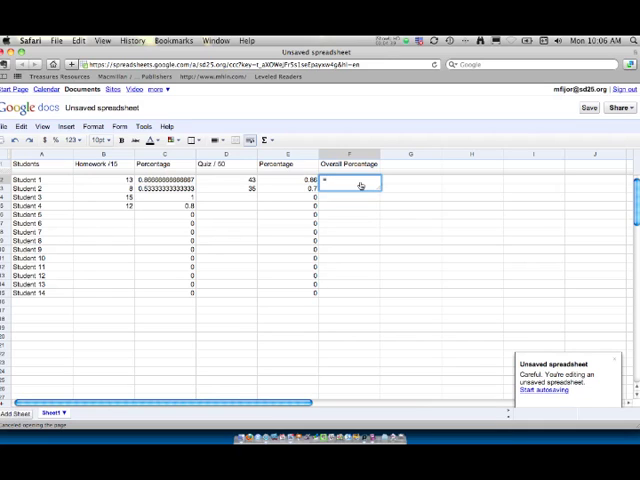
Enter =(B2+D2)/65 in F2, giving Student 1 an overall 0.8615
type("=")
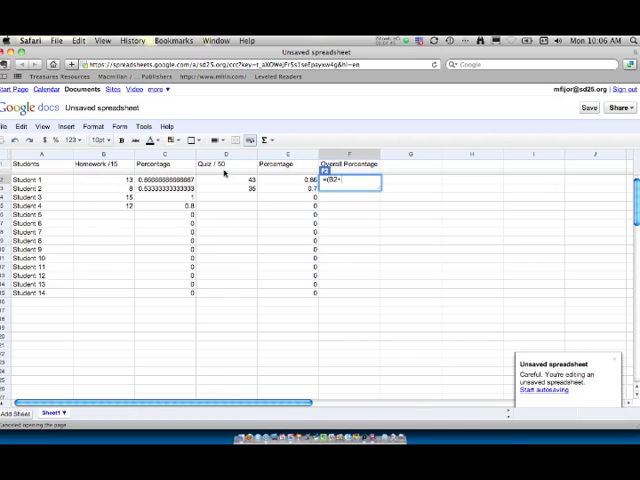
type("D2)")
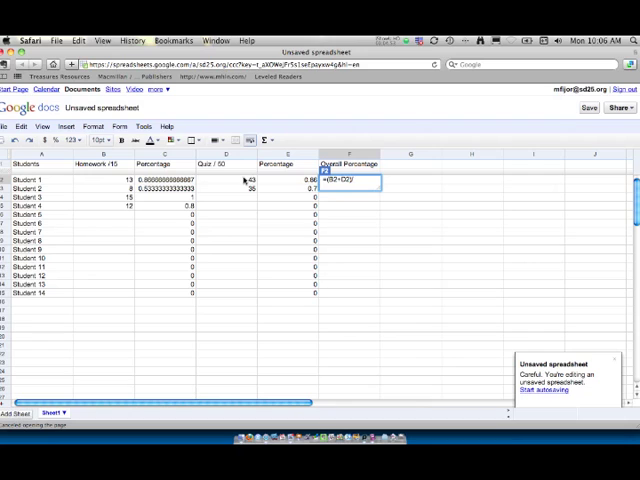
type("/65")
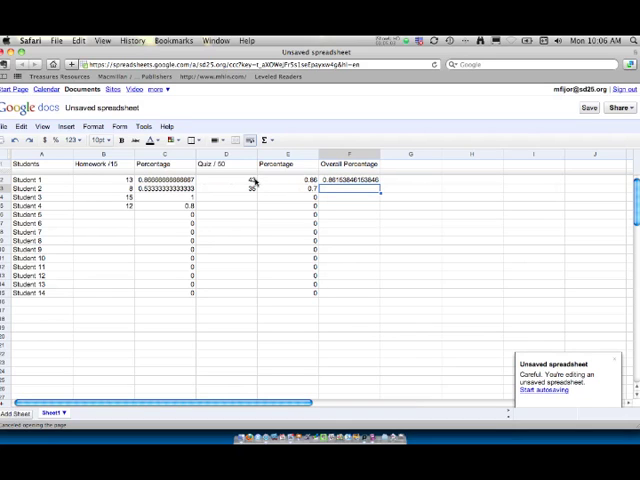
left_click(230, 179)
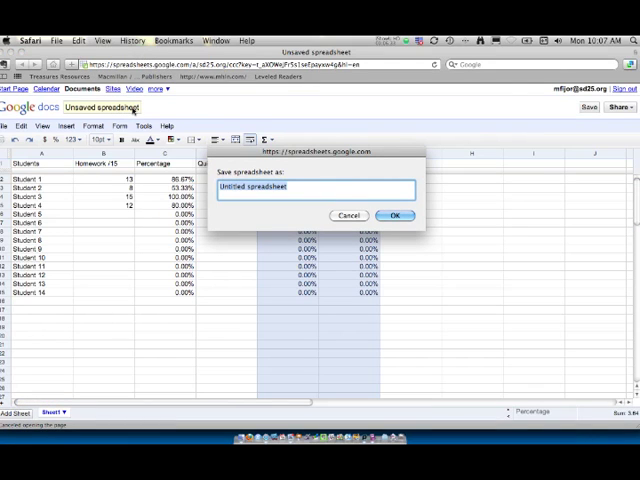
Name the spreadsheet 'Gradebook' in the save dialog and confirm
type("Gradebook")
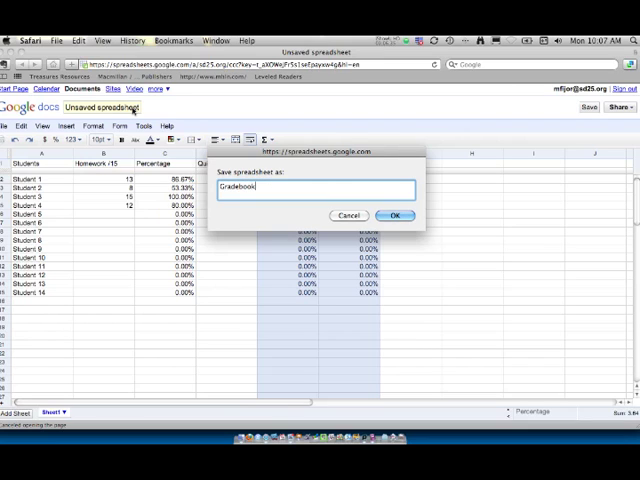
left_click(396, 215)
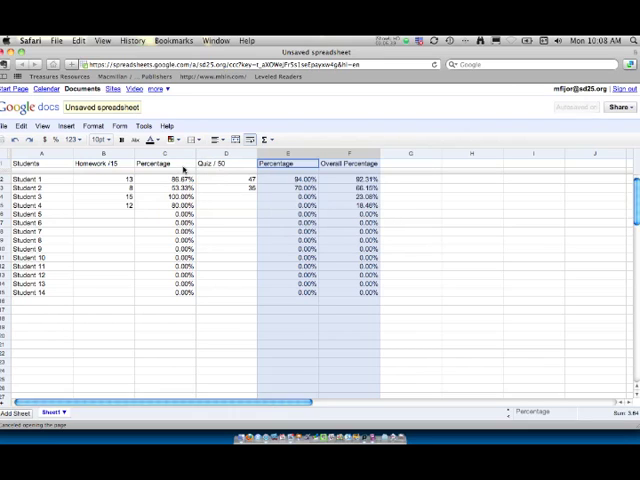
type("Gradebook")
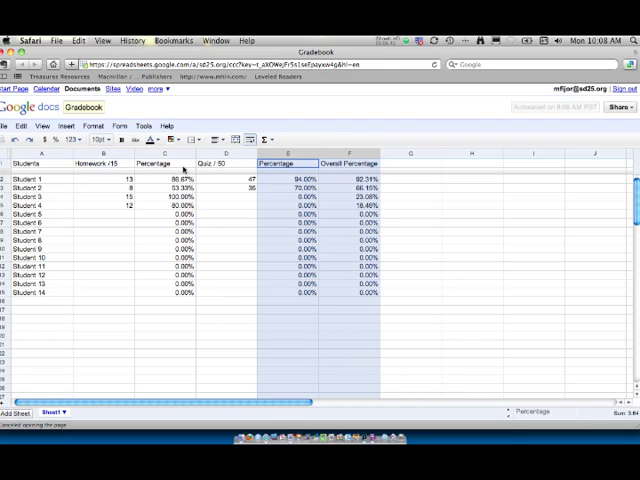